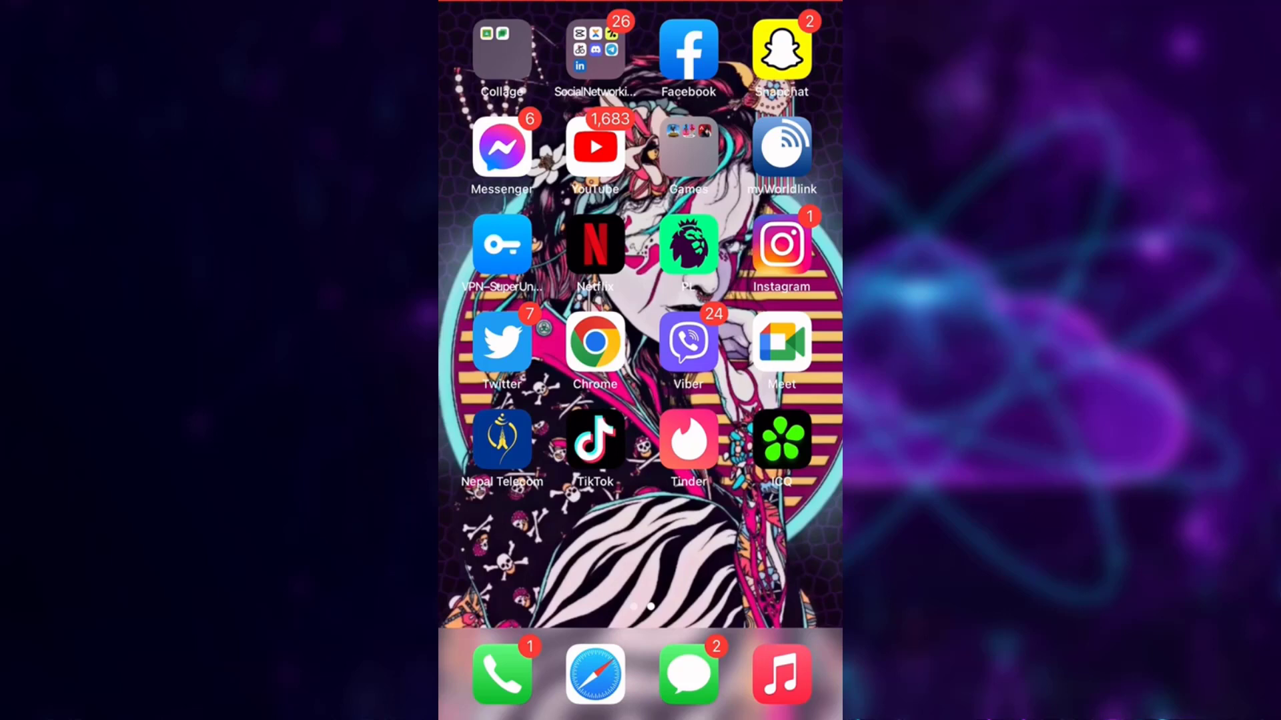
Launch ICQ from the home screen and start the login-and-registration flow
{"action": "left_click", "coordinate": [780, 439]}
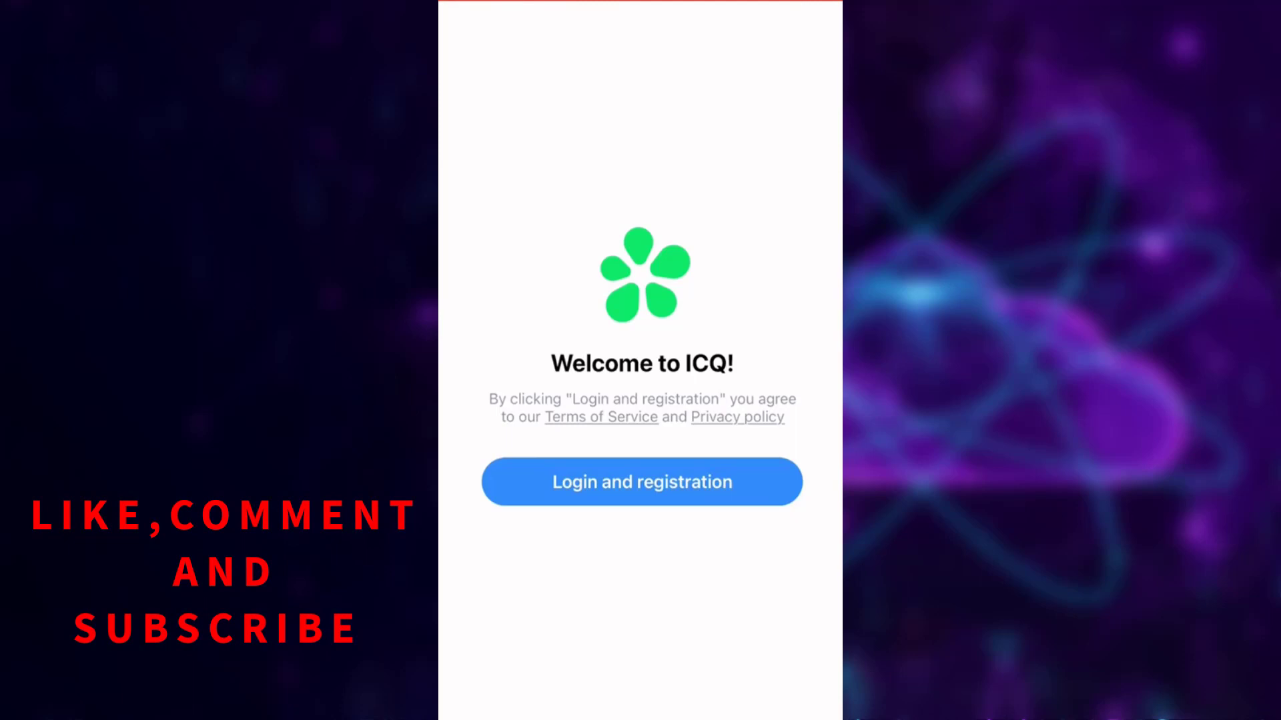
{"action": "left_click", "coordinate": [642, 481]}
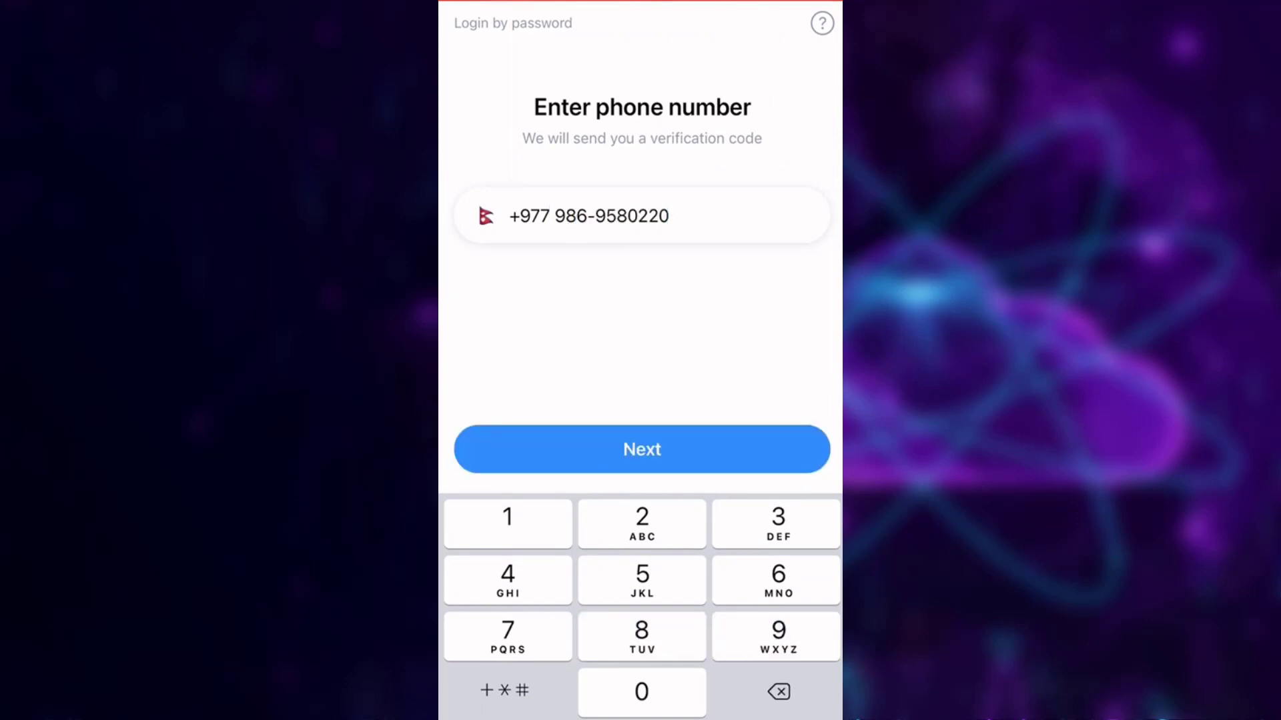
Submit the entered phone number and show the account profile in Settings
{"action": "left_click", "coordinate": [642, 449]}
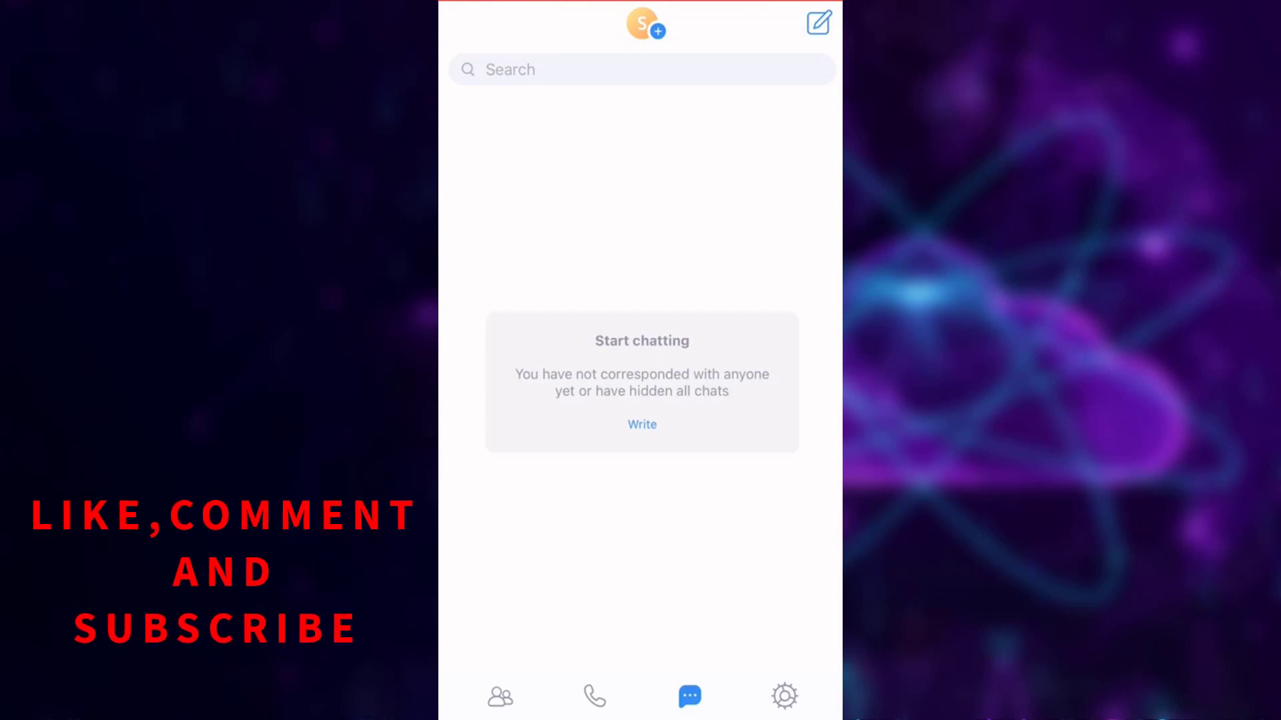
{"action": "left_click", "coordinate": [783, 697]}
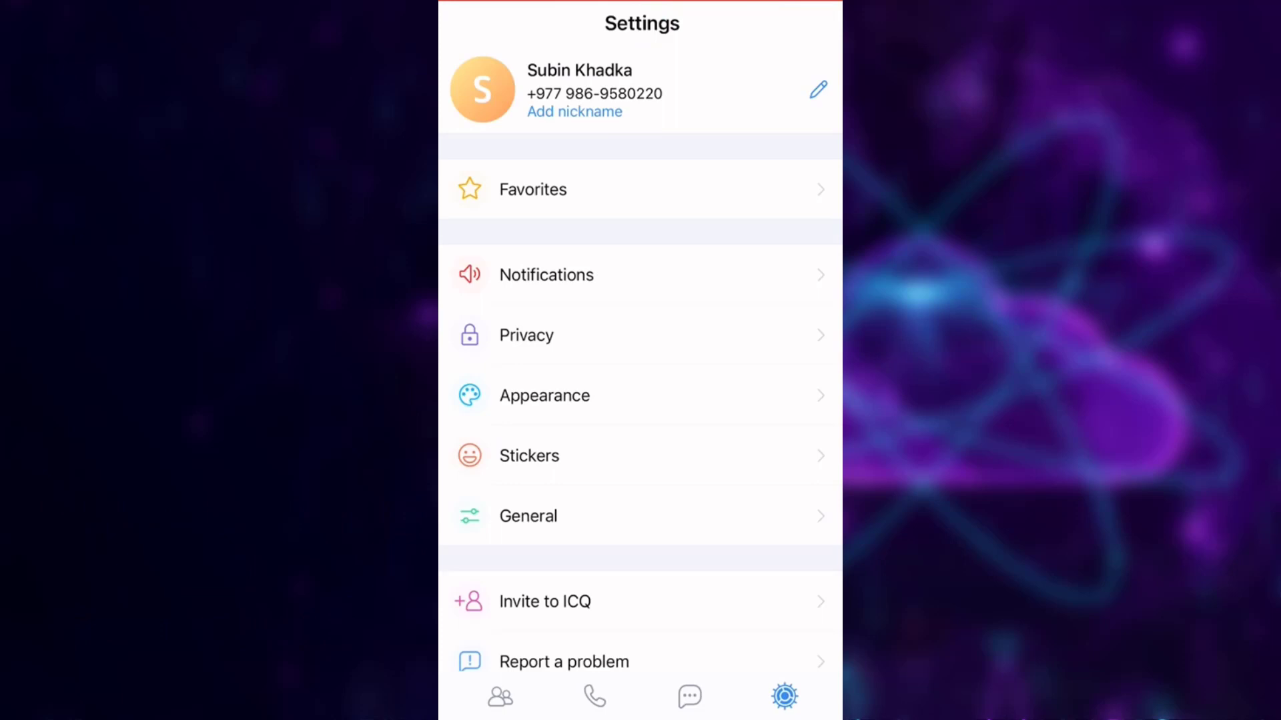